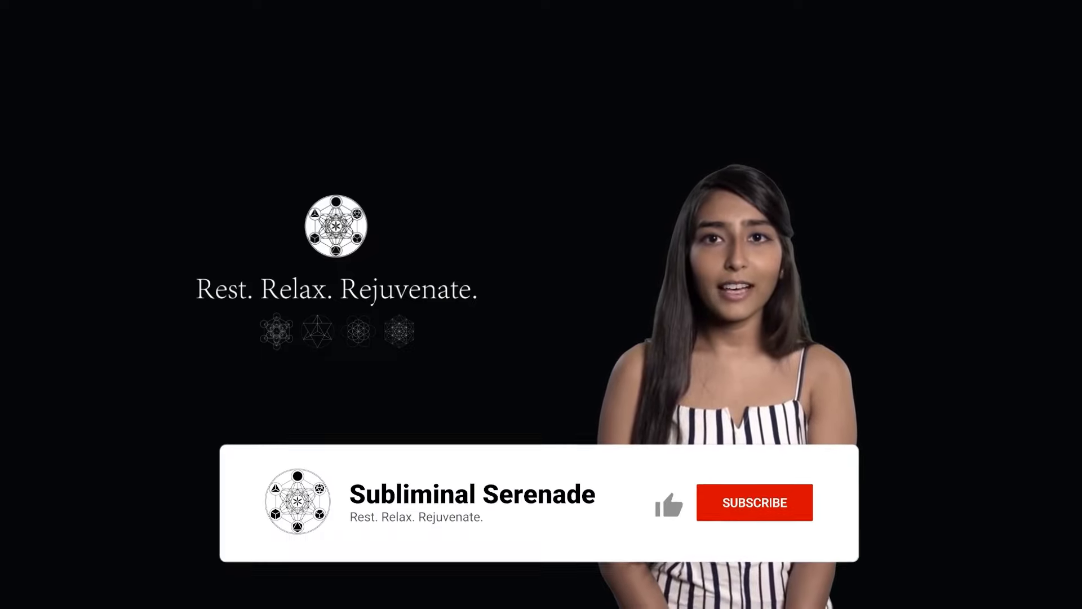
{"action": "left_click", "coordinate": [668, 498]}
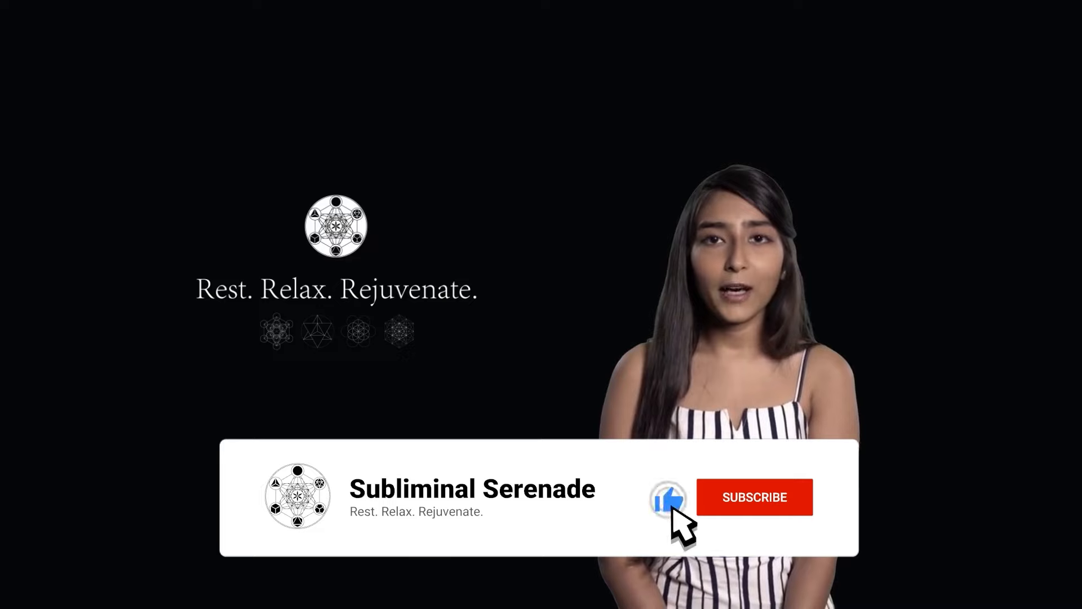
{"action": "left_click", "coordinate": [754, 498]}
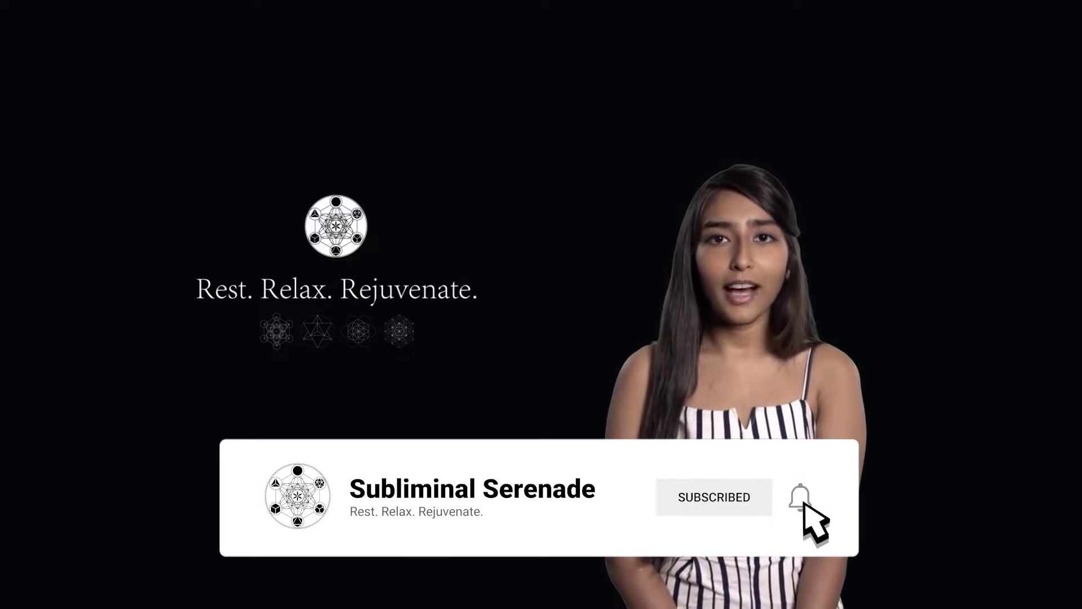